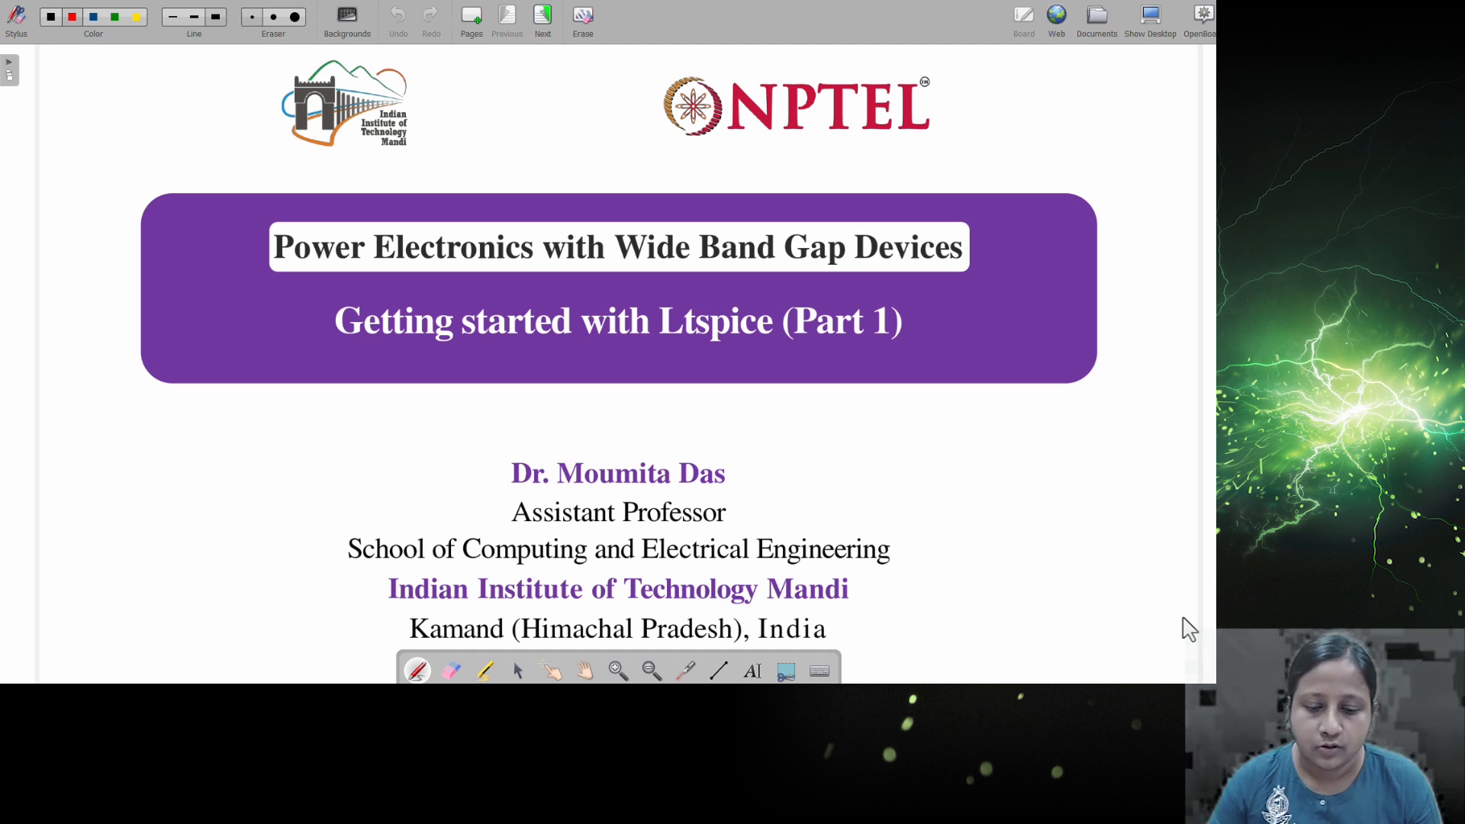
Step: Advance past the model import slide to References and open the Wolfspeed LTspice models link
left_click(541, 17)
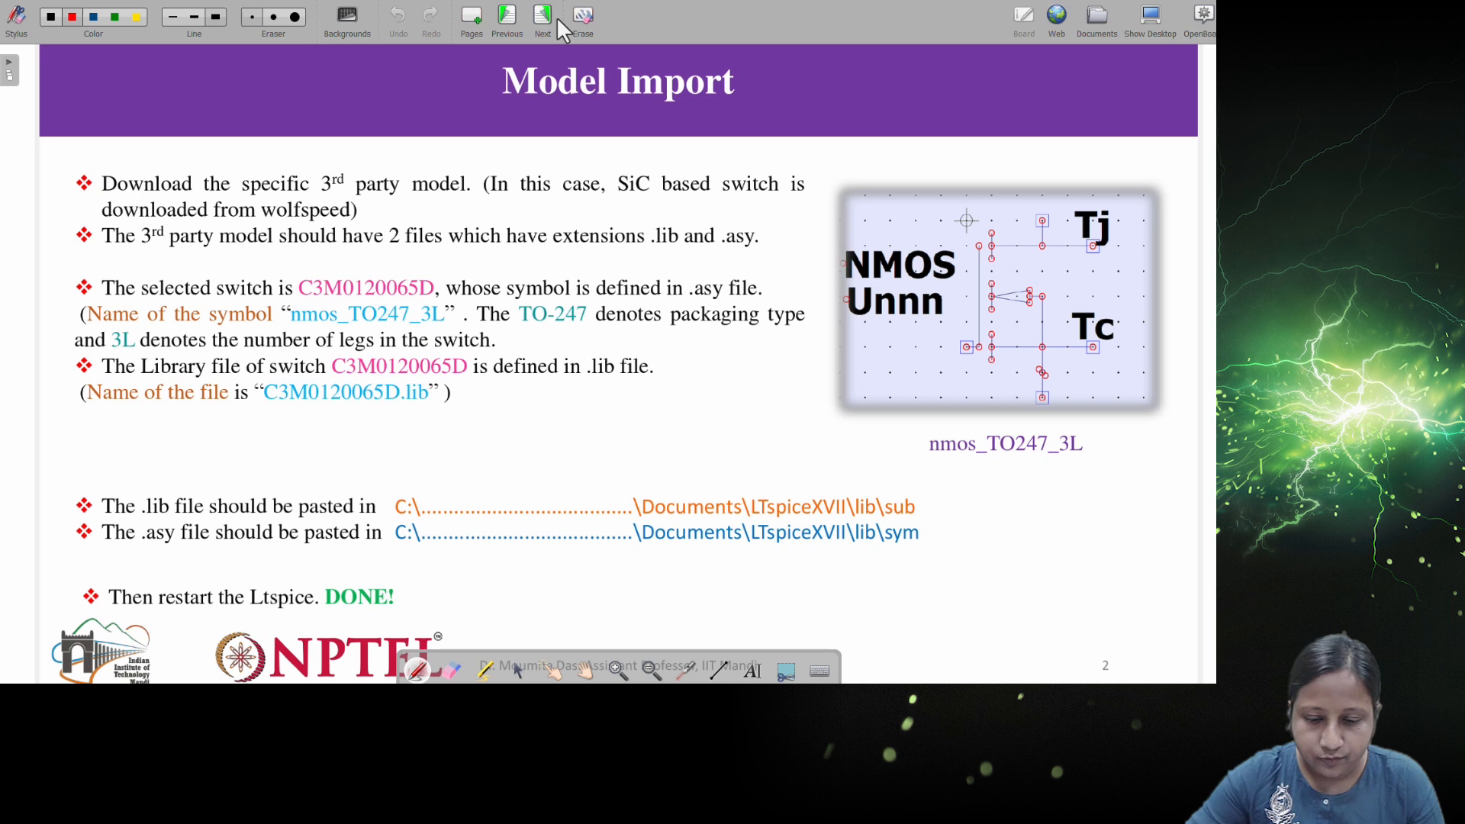
left_click(542, 17)
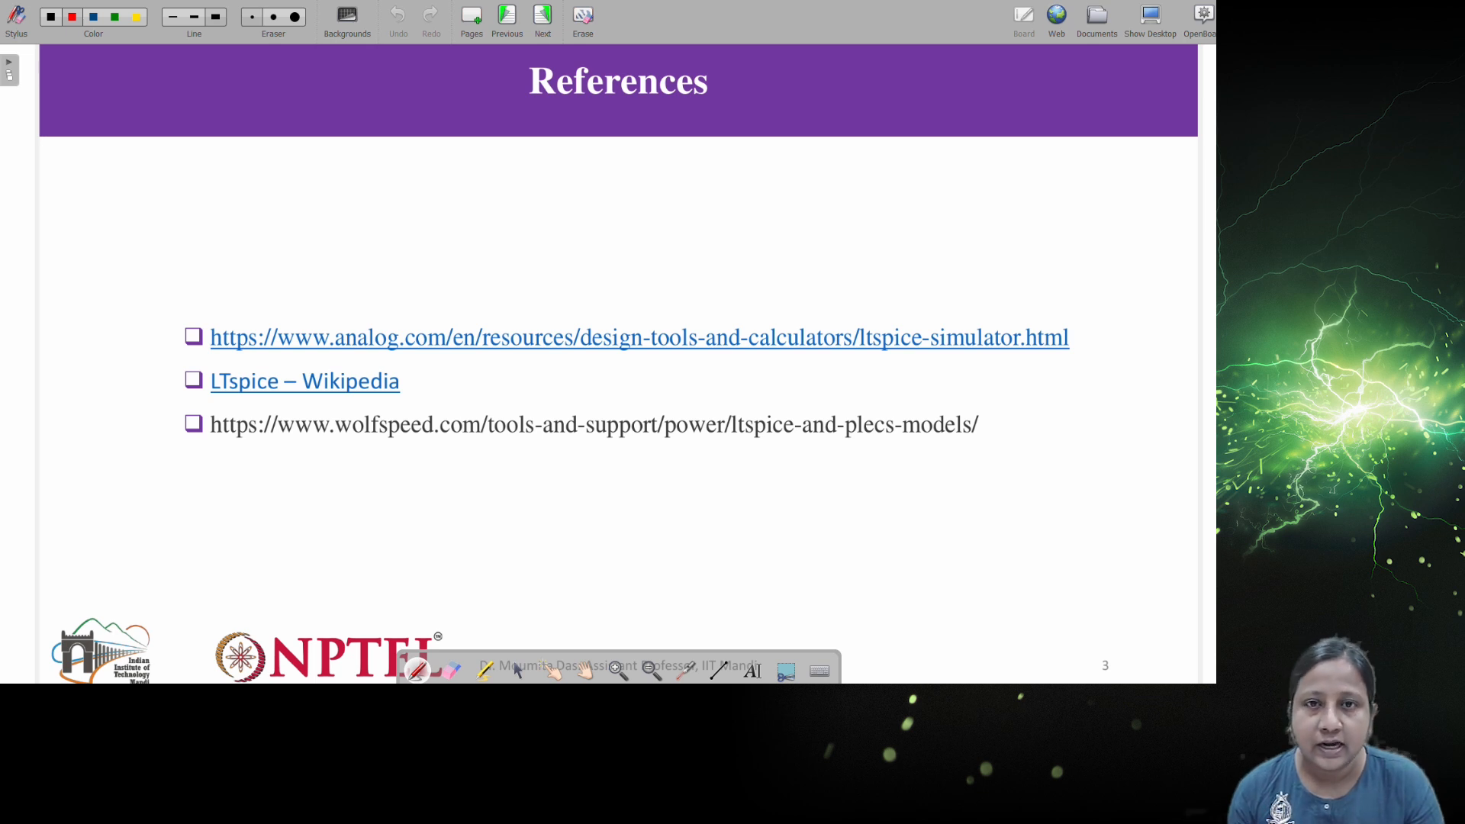
left_click(594, 424)
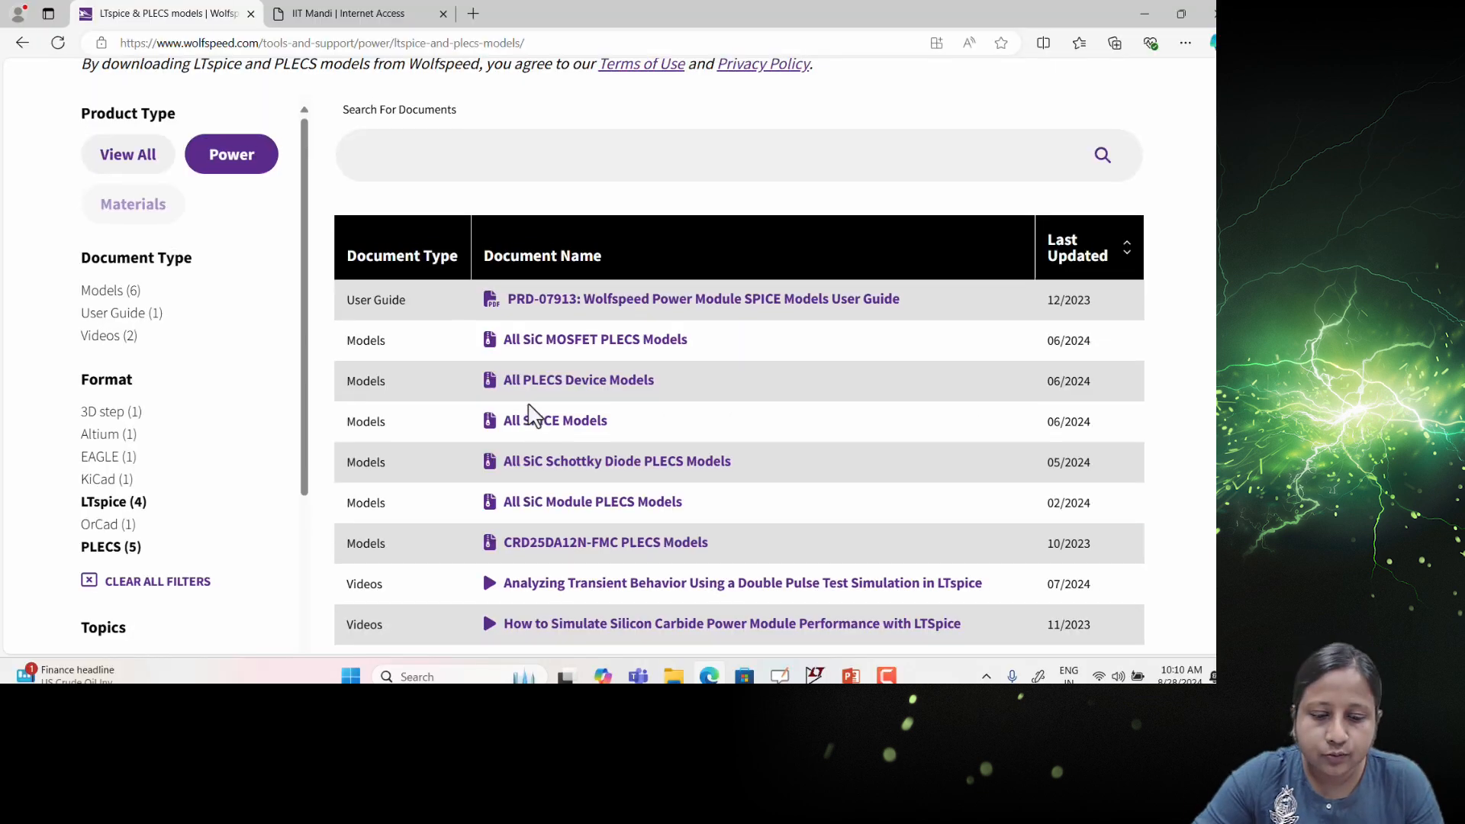
Step: Scroll to the Document Name table and download the All SPICE Models package
scroll("up", 3)
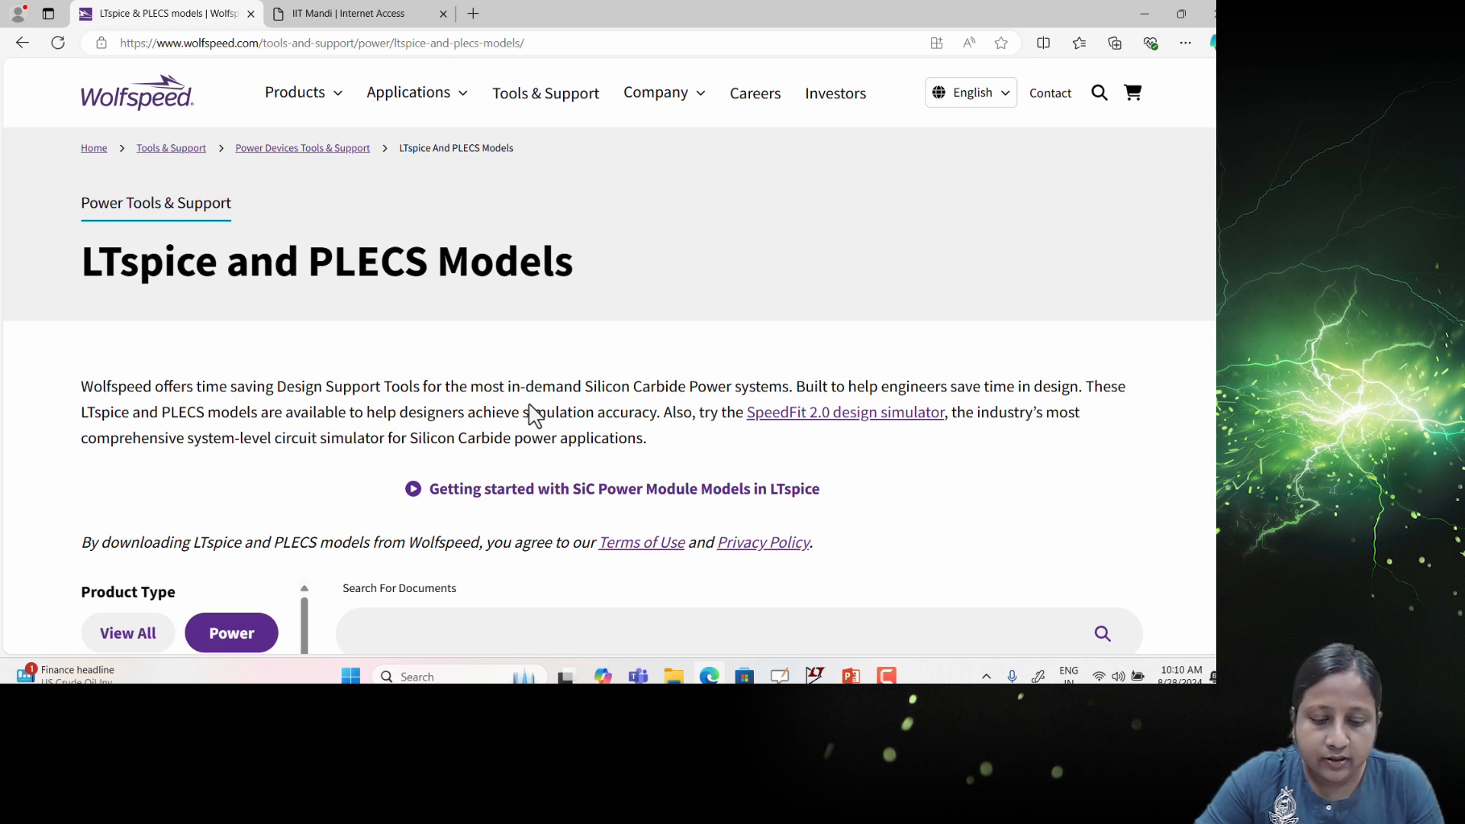
mouse_move(596, 378)
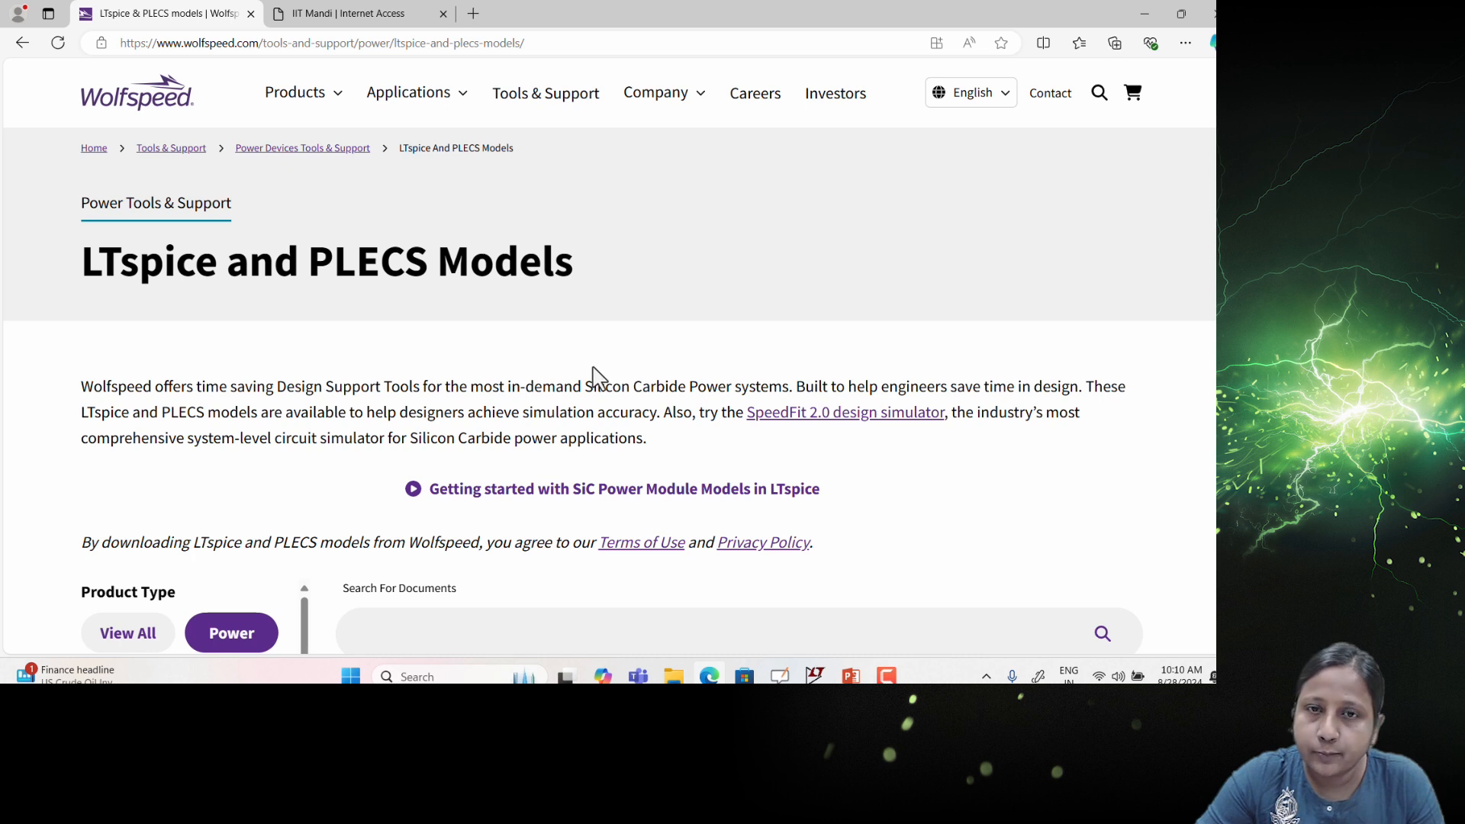
scroll("down", 3)
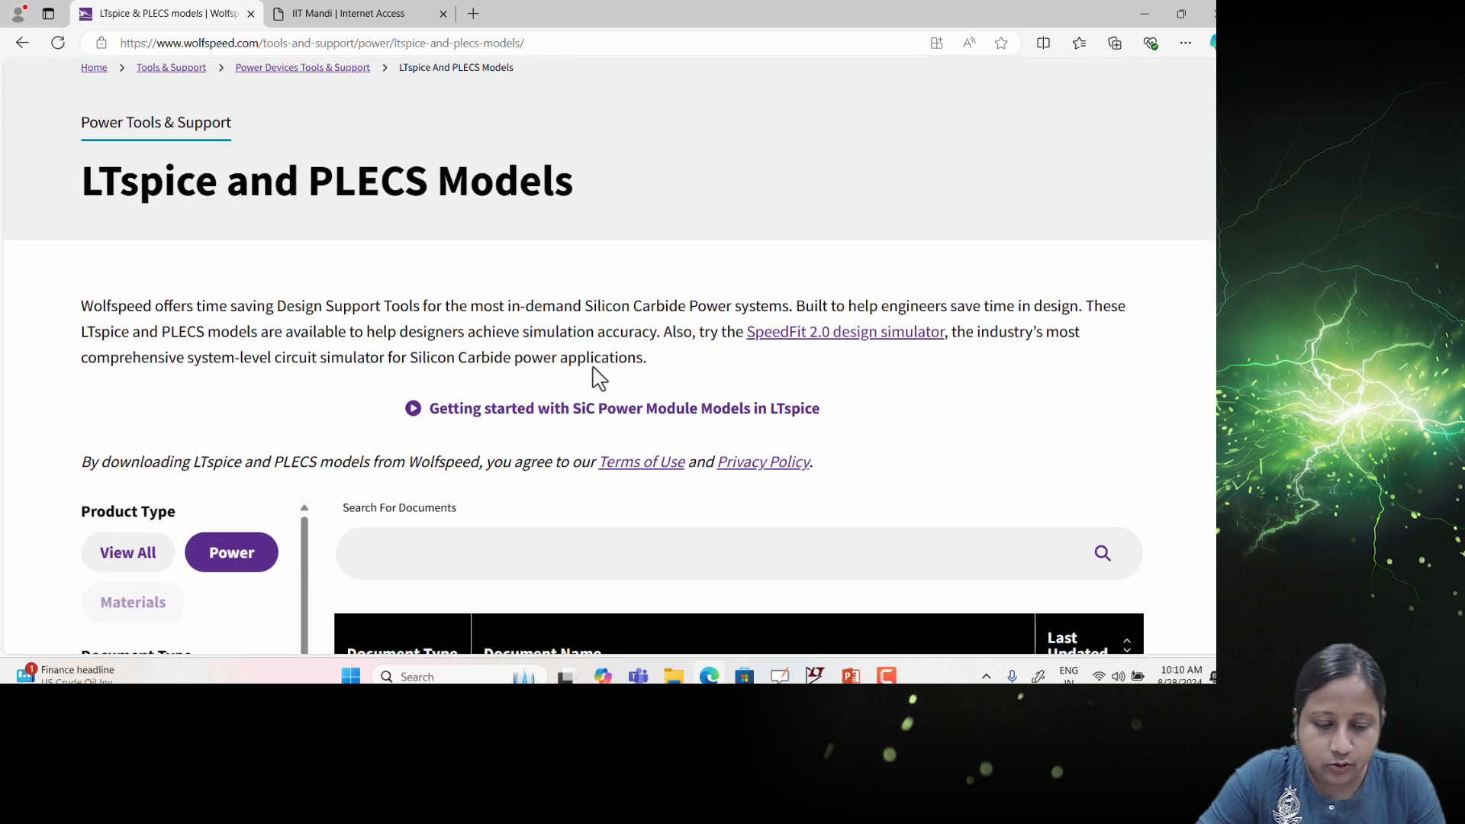
scroll("down", 3)
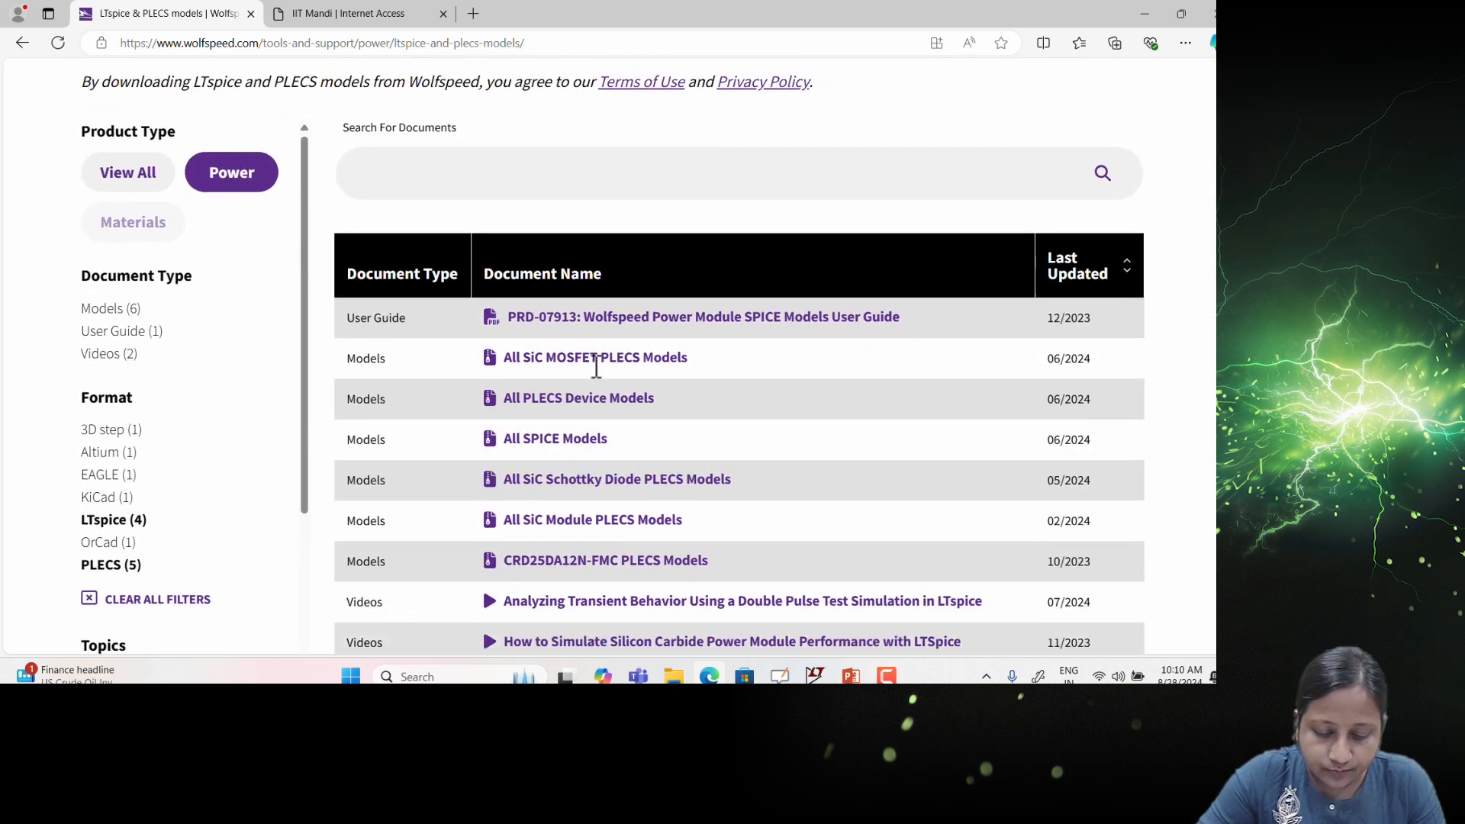
scroll("down", 3)
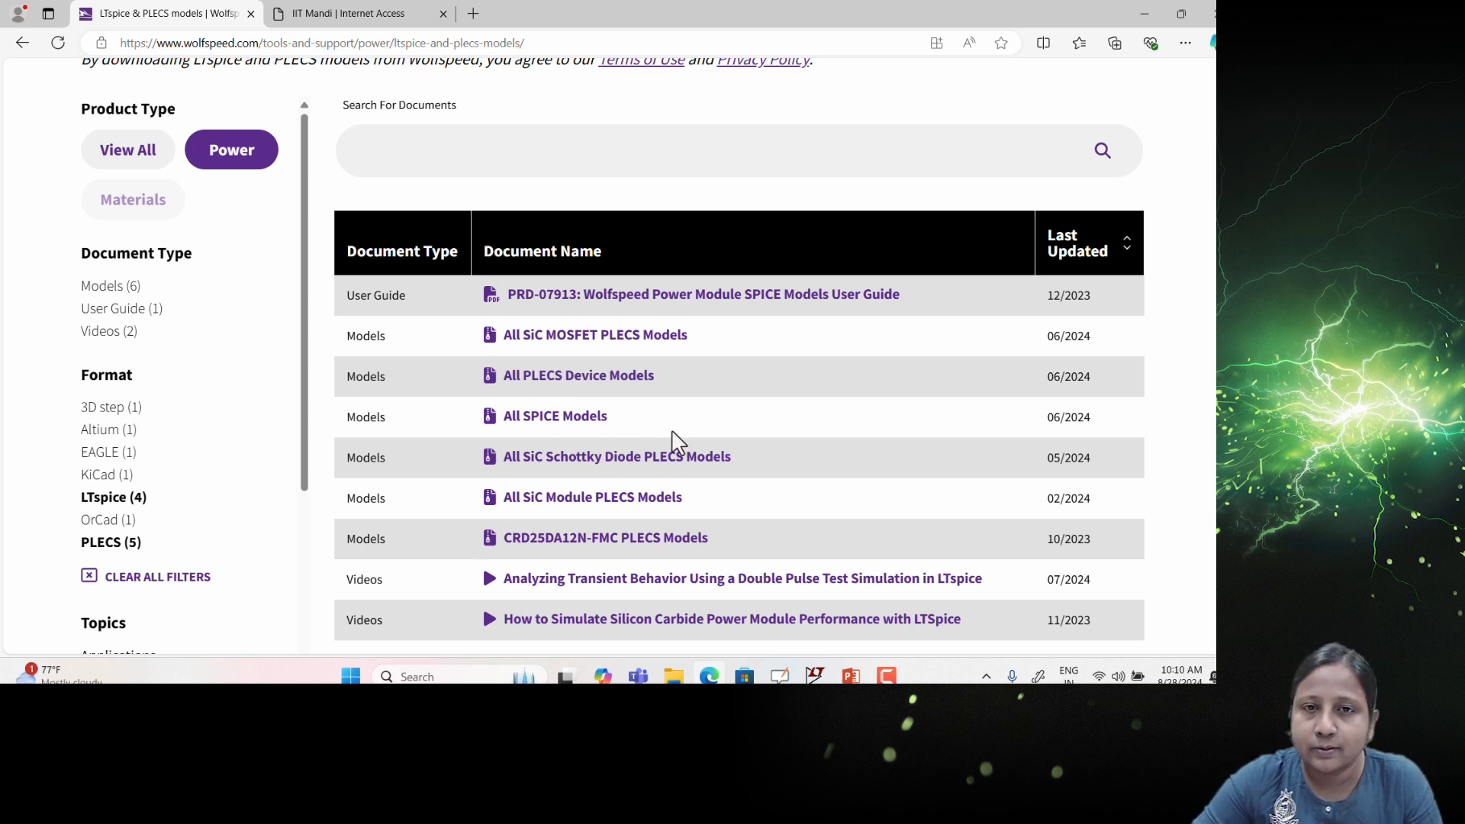
mouse_move(528, 425)
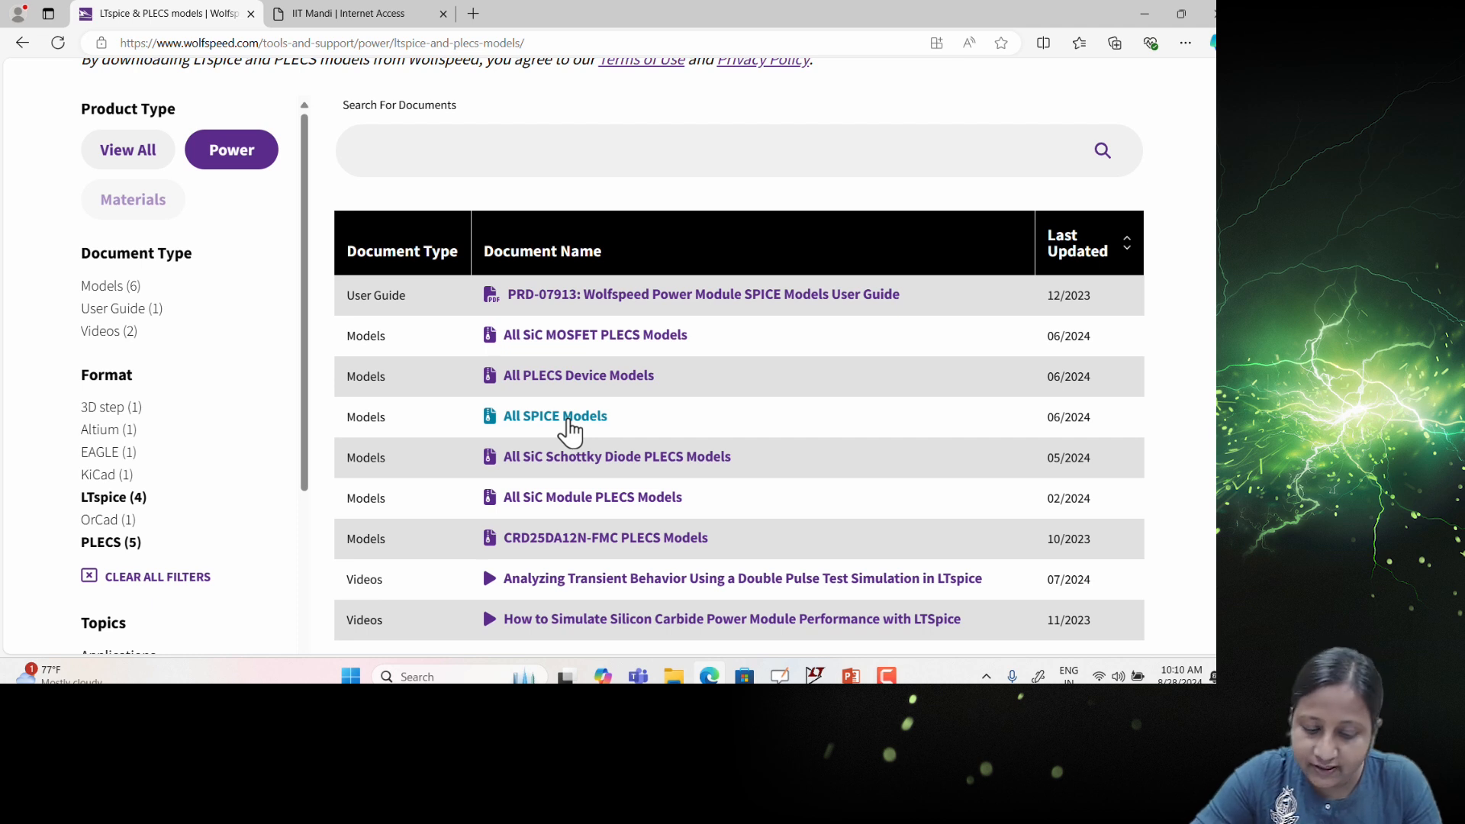
left_click(555, 416)
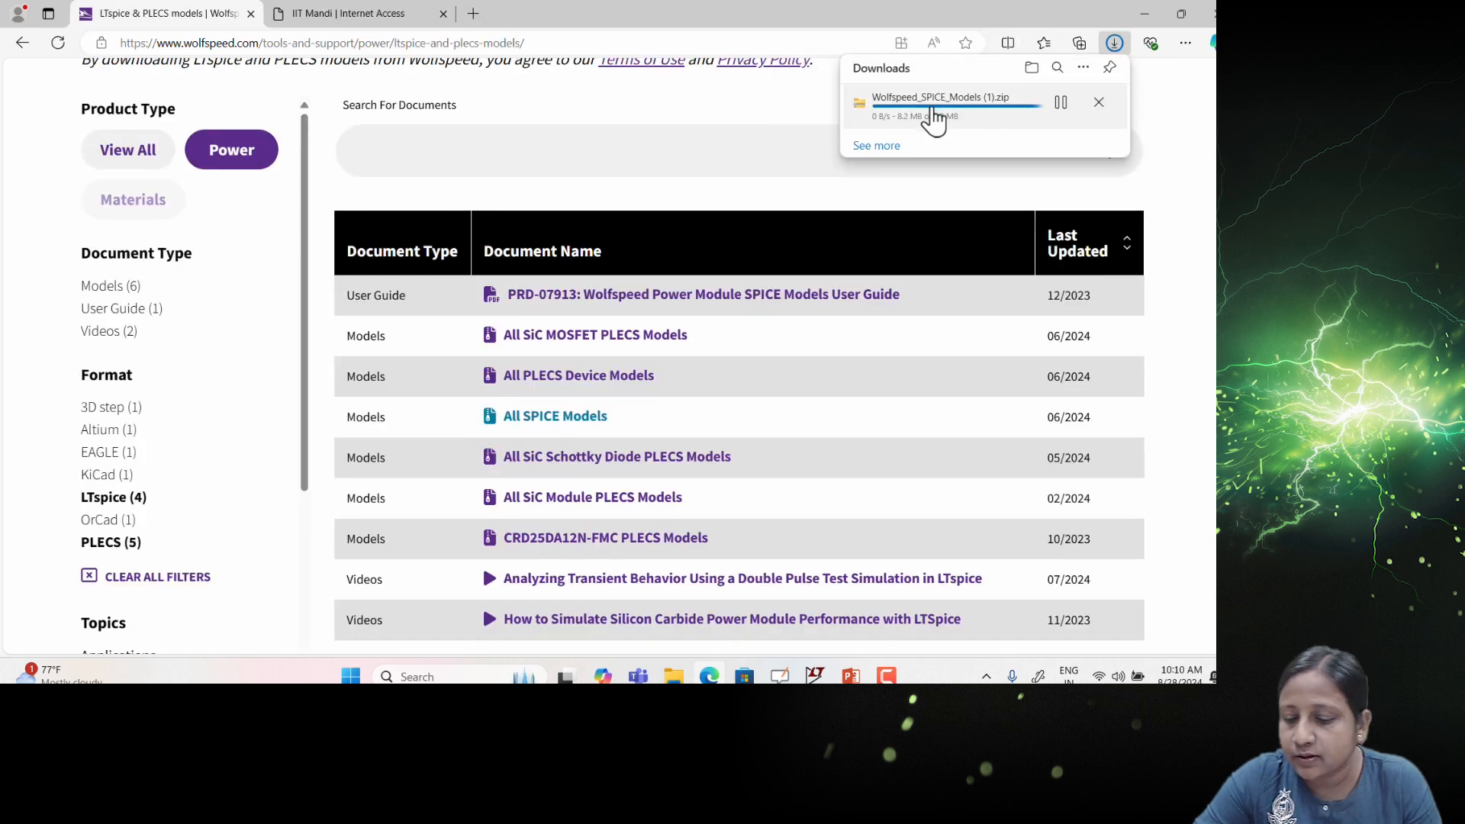
mouse_move(914, 142)
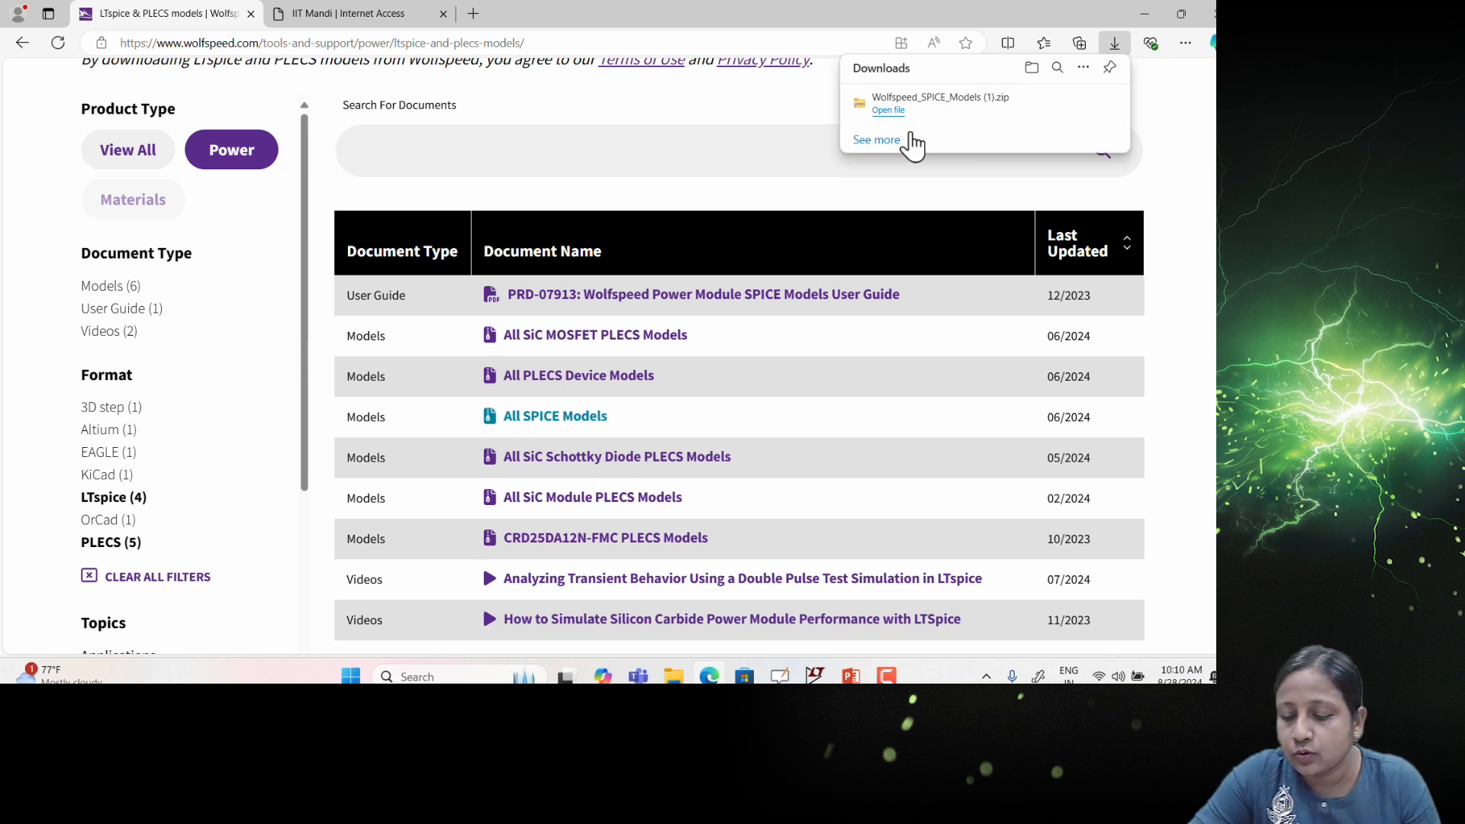
Step: Show the completed Wolfspeed SPICE models zip in its folder from the Downloads flyout
left_click(877, 139)
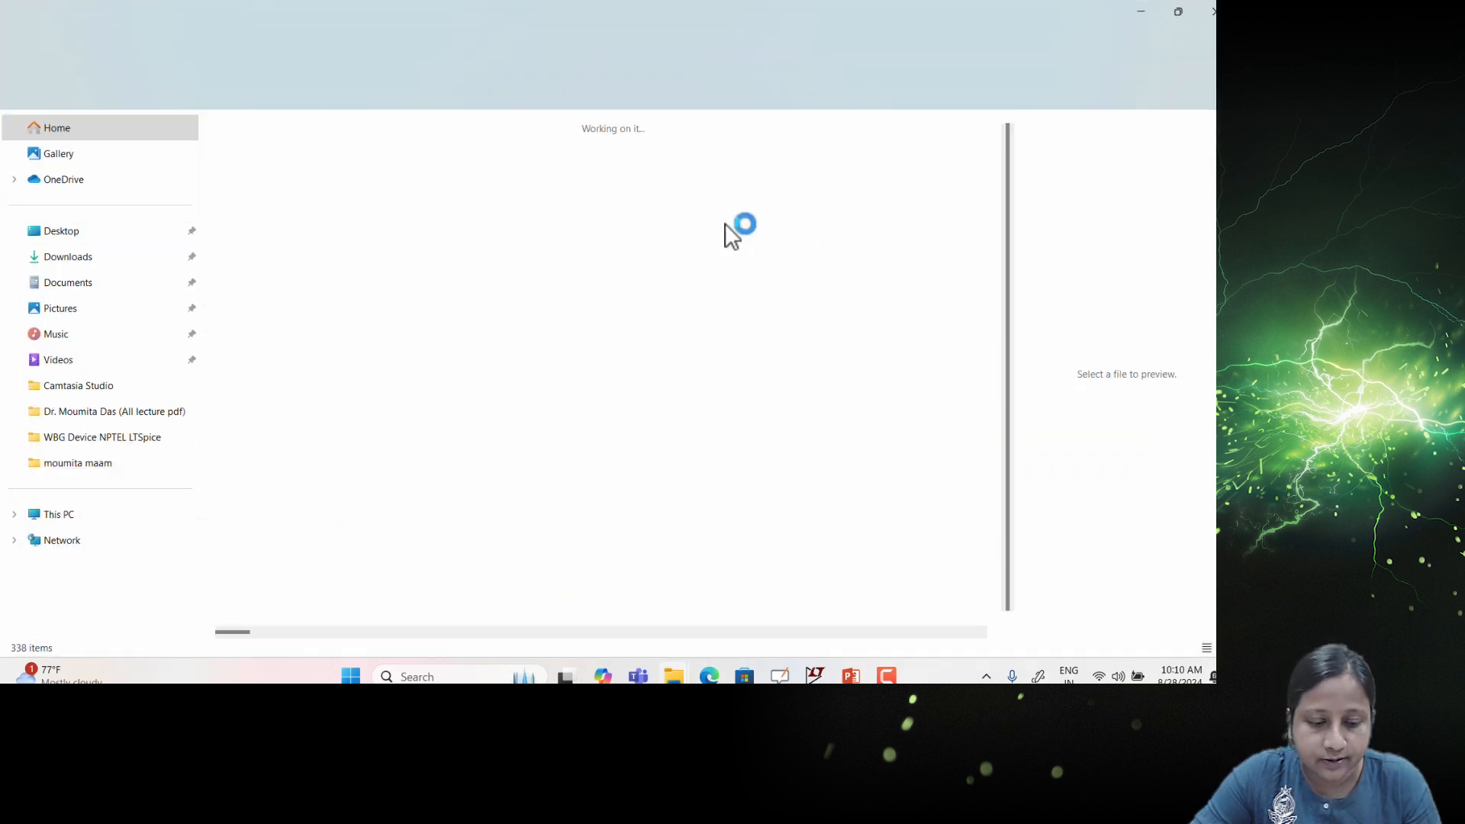
mouse_move(584, 378)
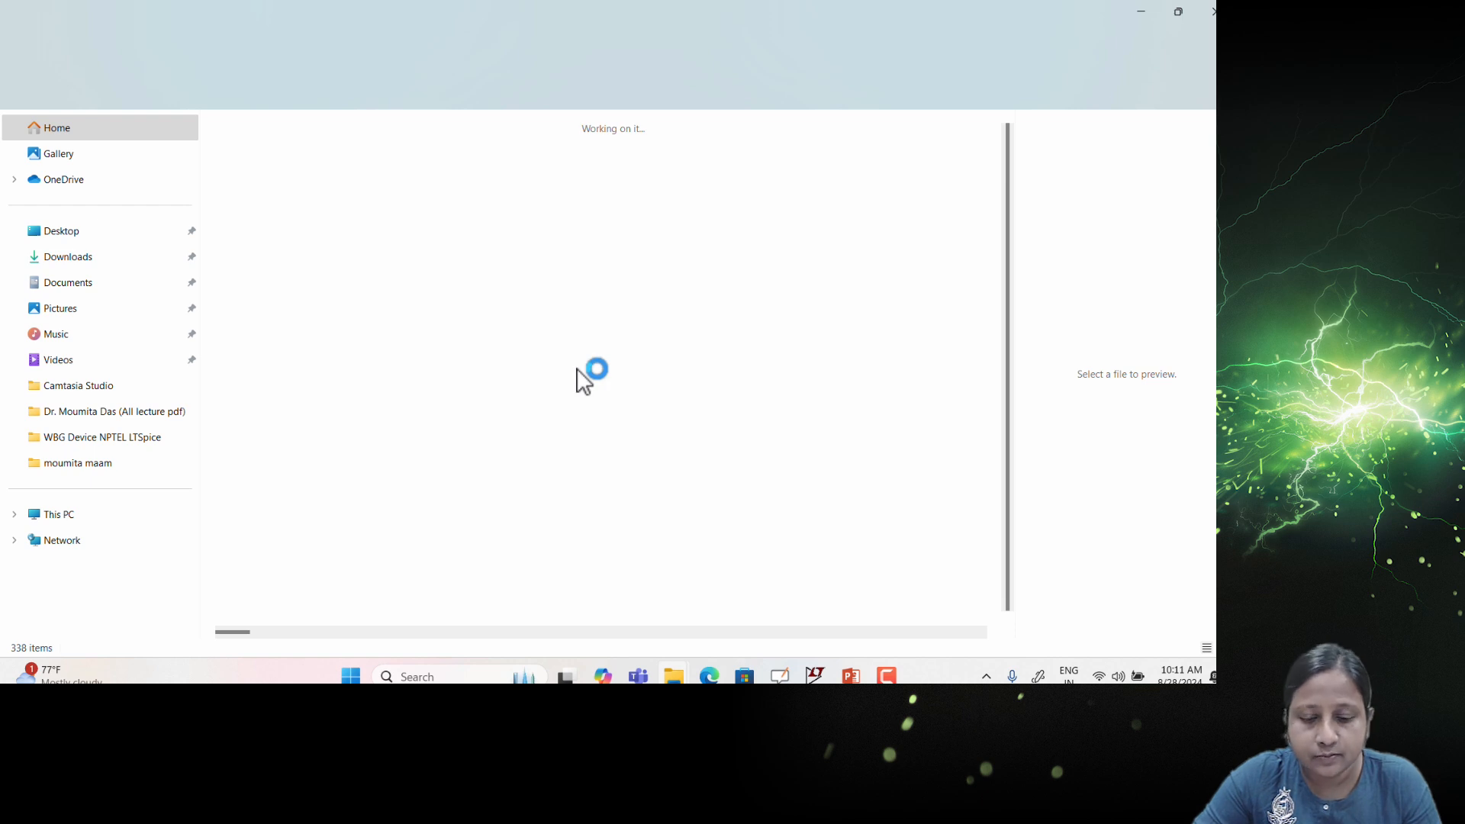
mouse_move(646, 541)
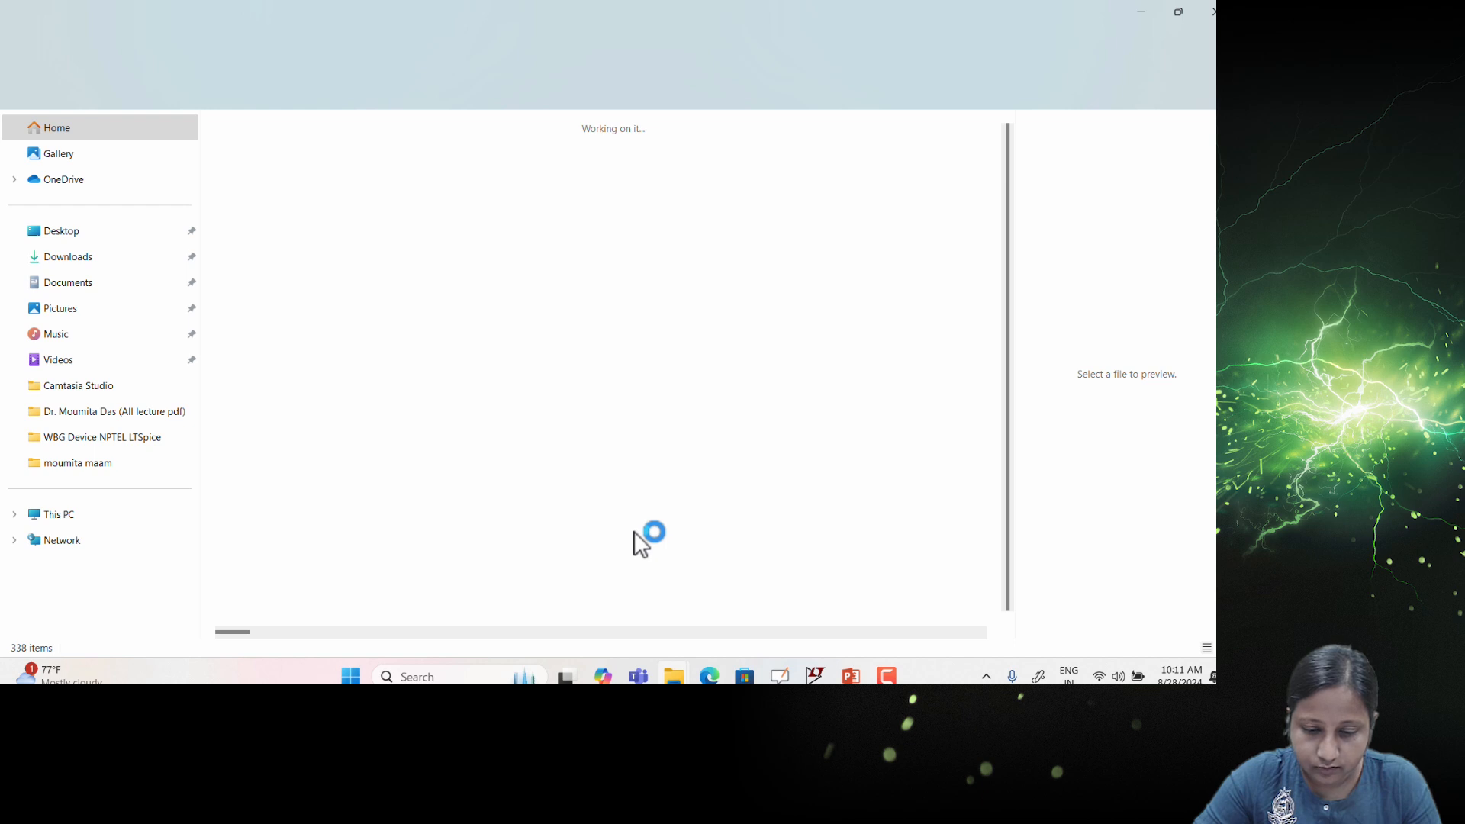
mouse_move(666, 666)
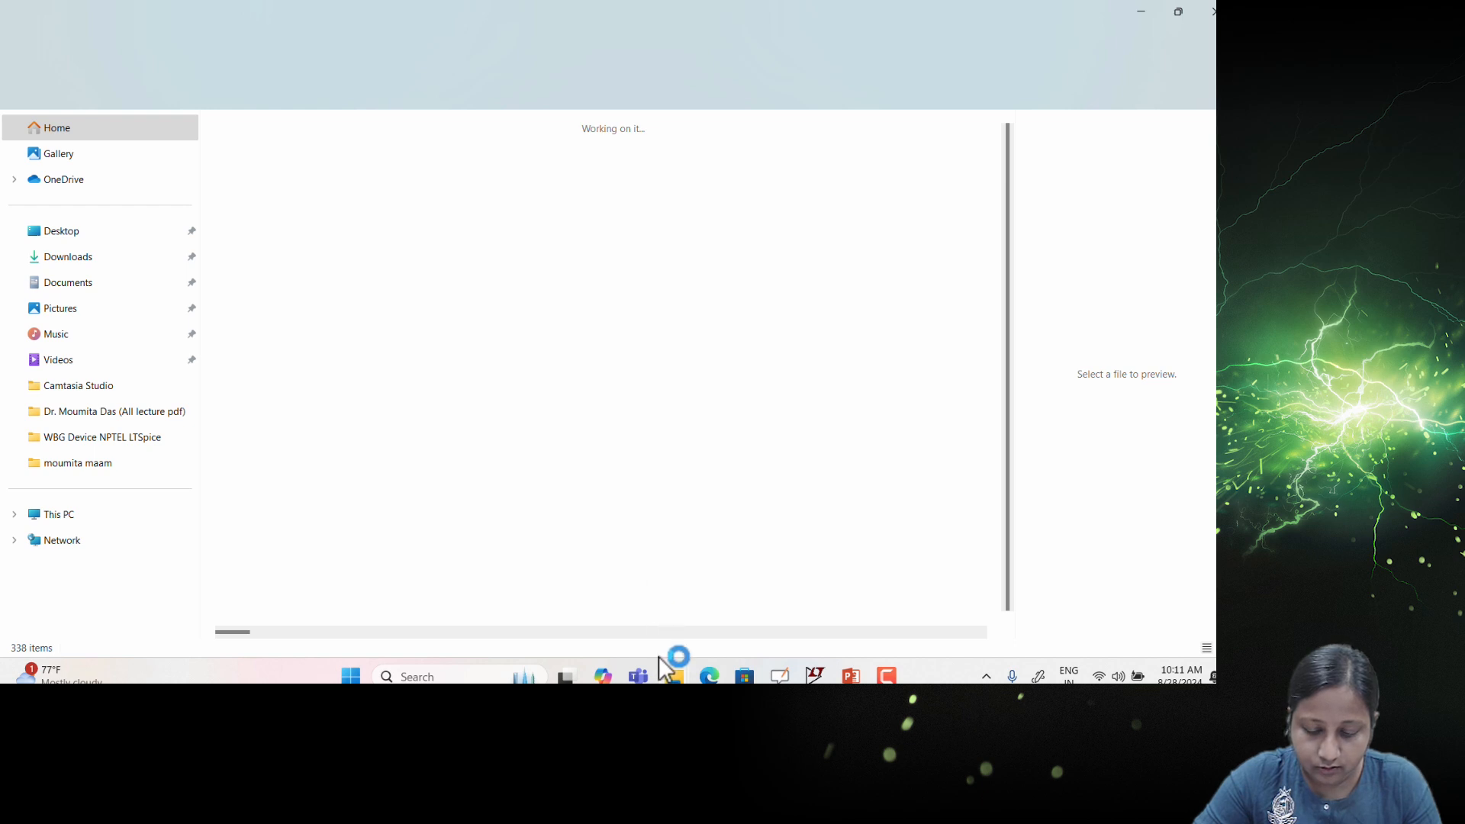
mouse_move(662, 578)
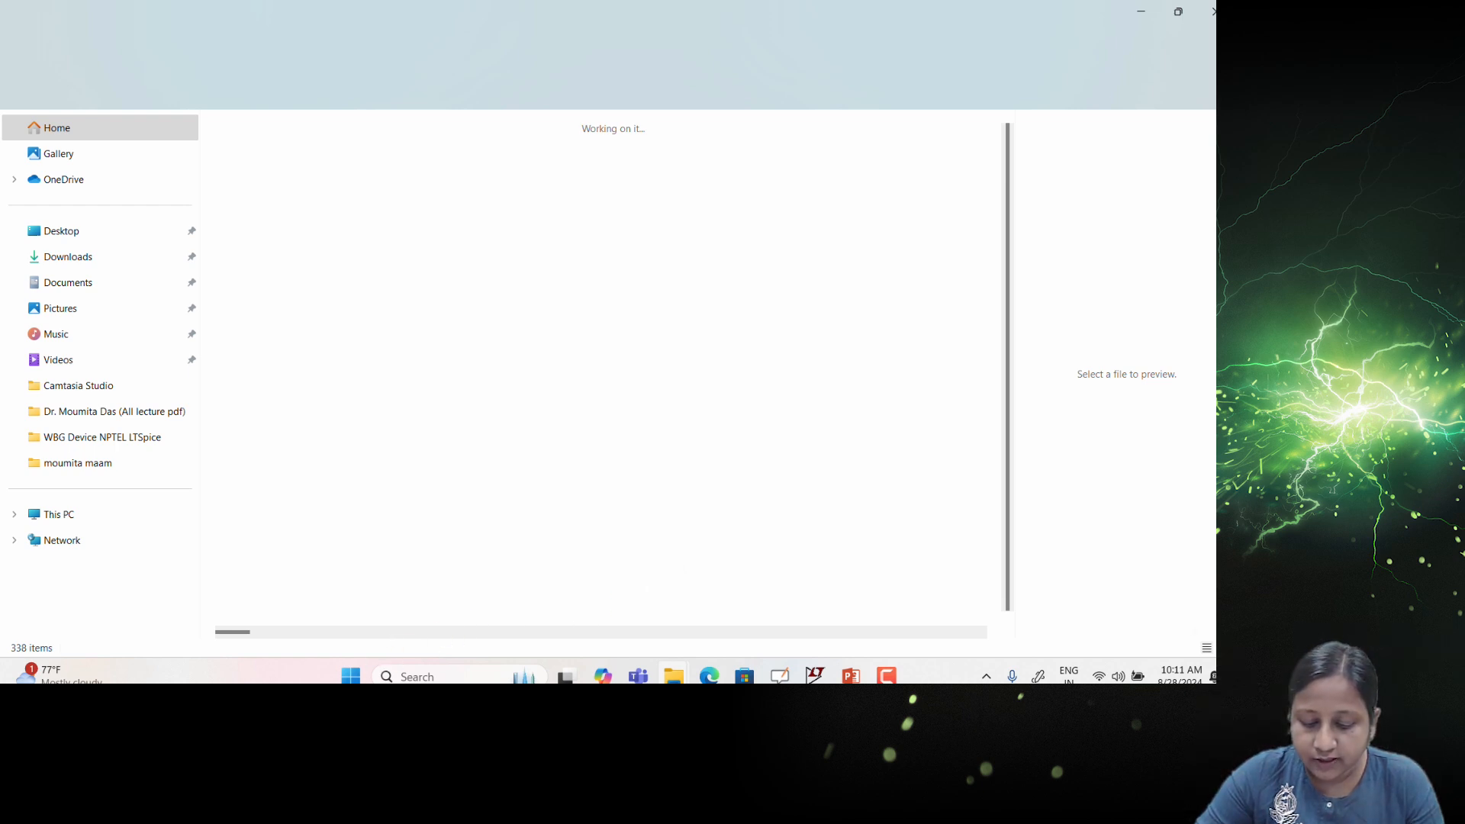
Step: Pick the Downloads window from the File Explorer taskbar thumbnails
left_click(68, 257)
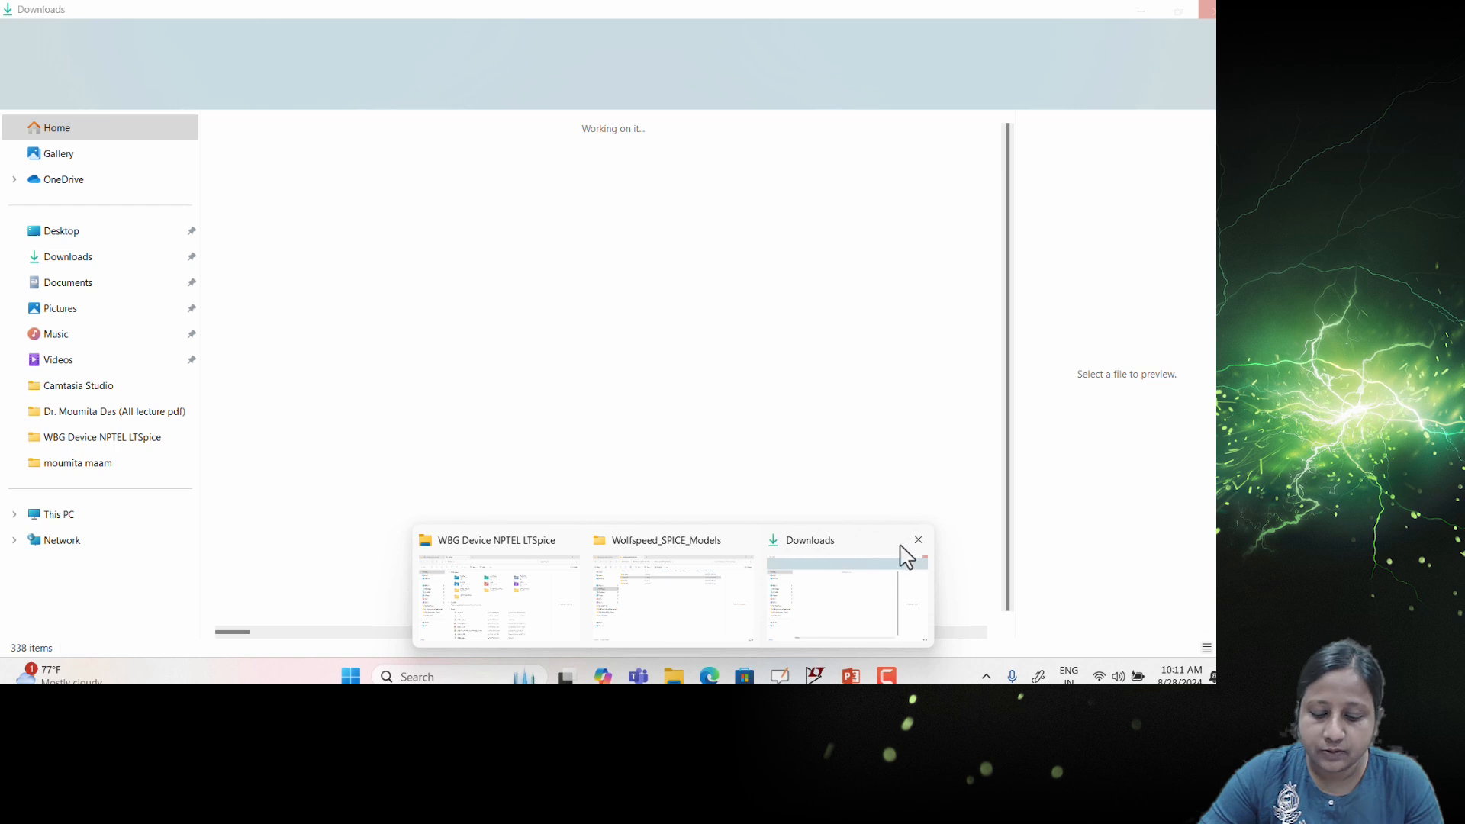
mouse_move(917, 540)
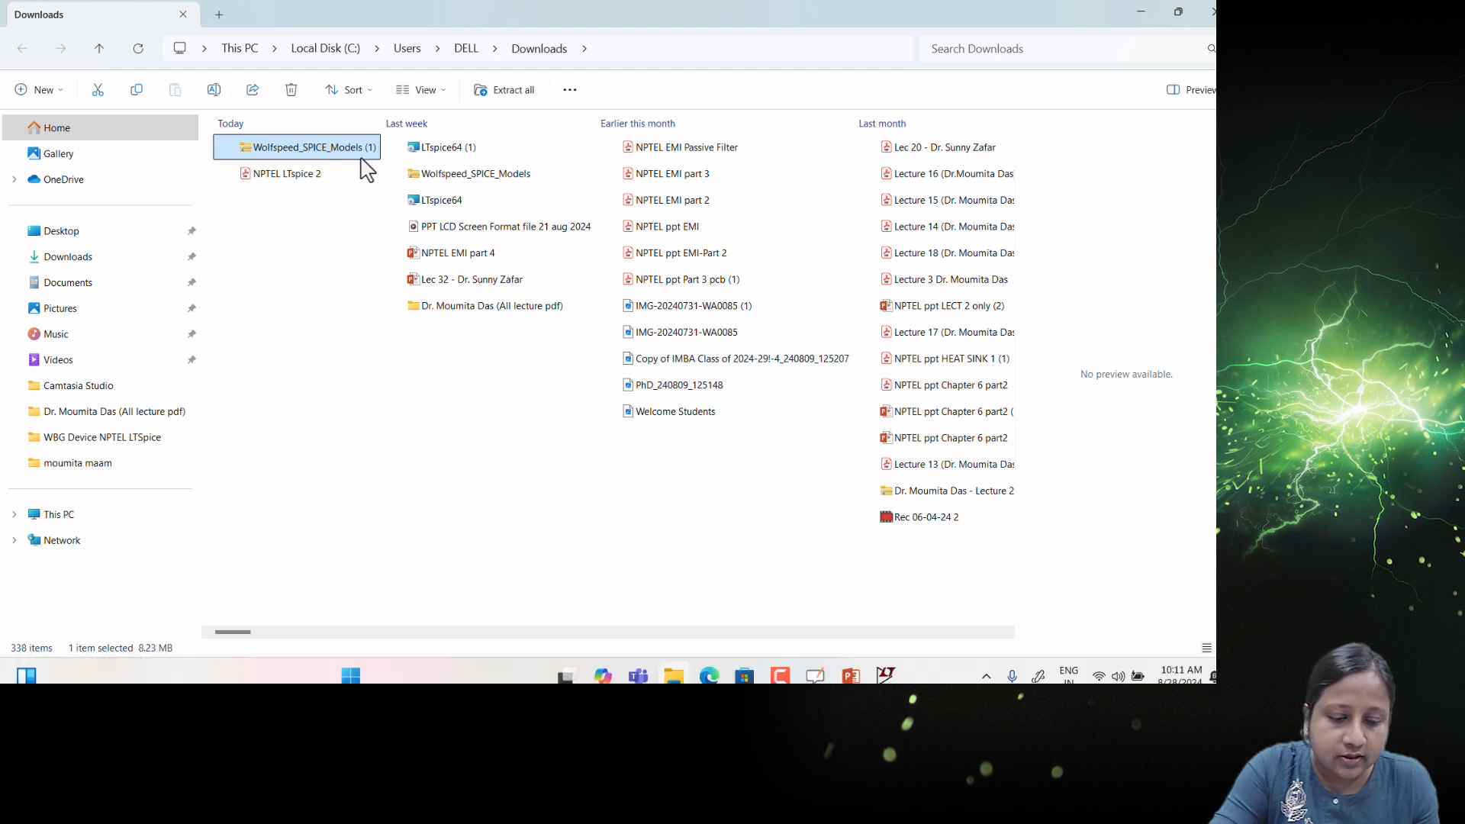
mouse_move(363, 168)
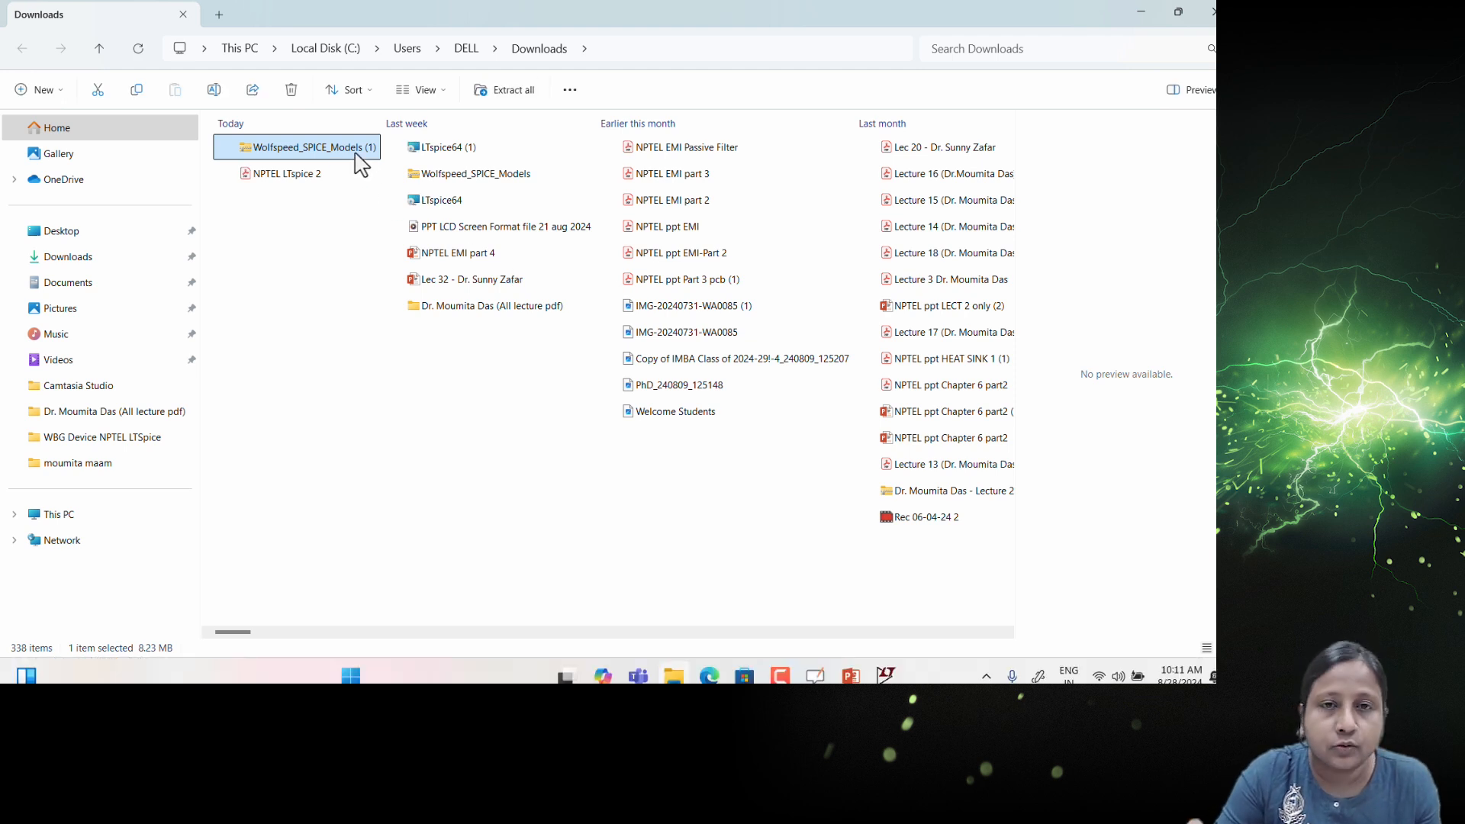
Step: Open Wolfspeed_SPICE_Models (1) and its inner models folder to see Bare Die, Discretes, Modules, Schottkys
double_click(307, 146)
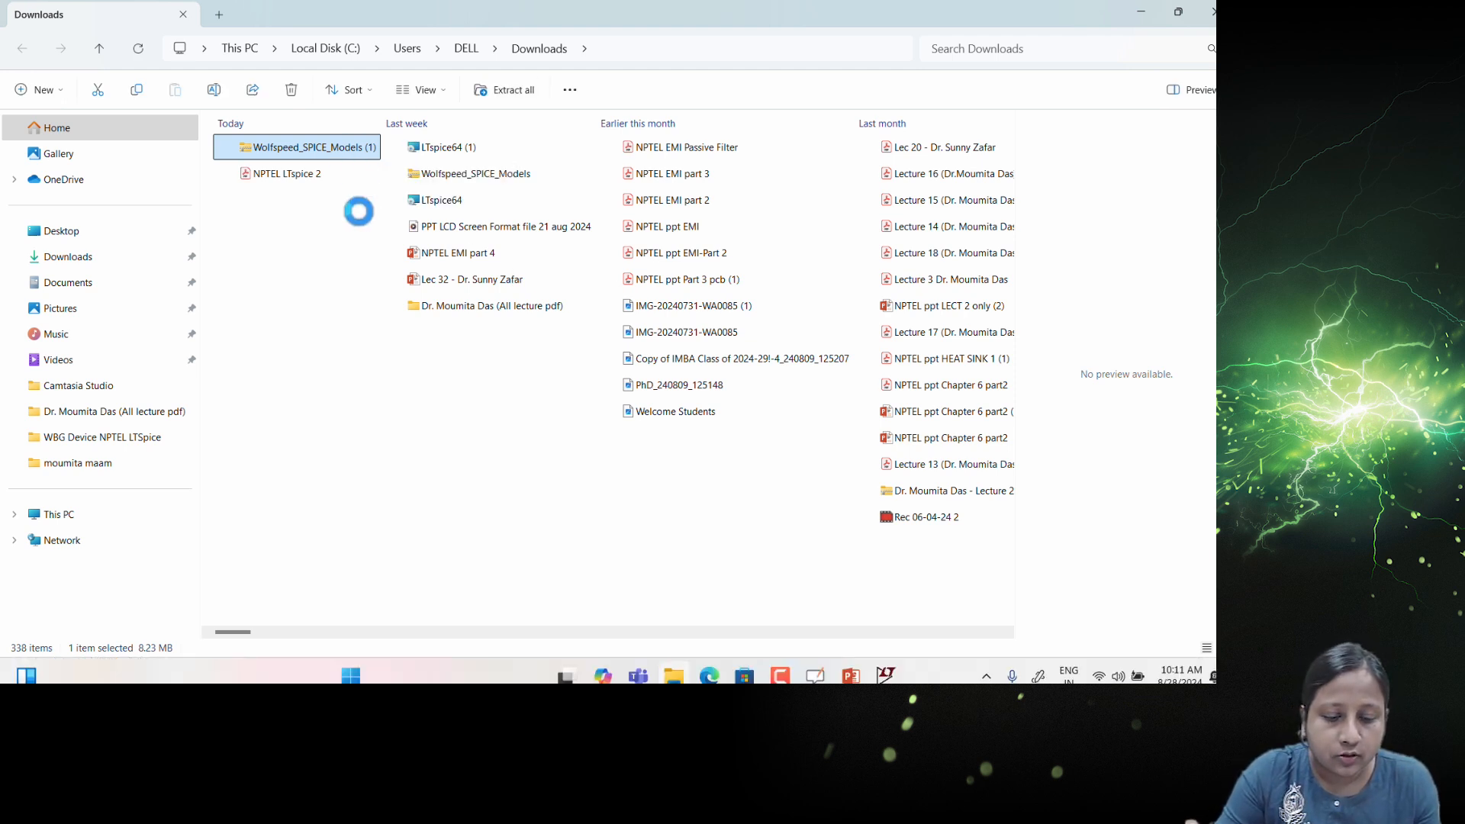
double_click(296, 146)
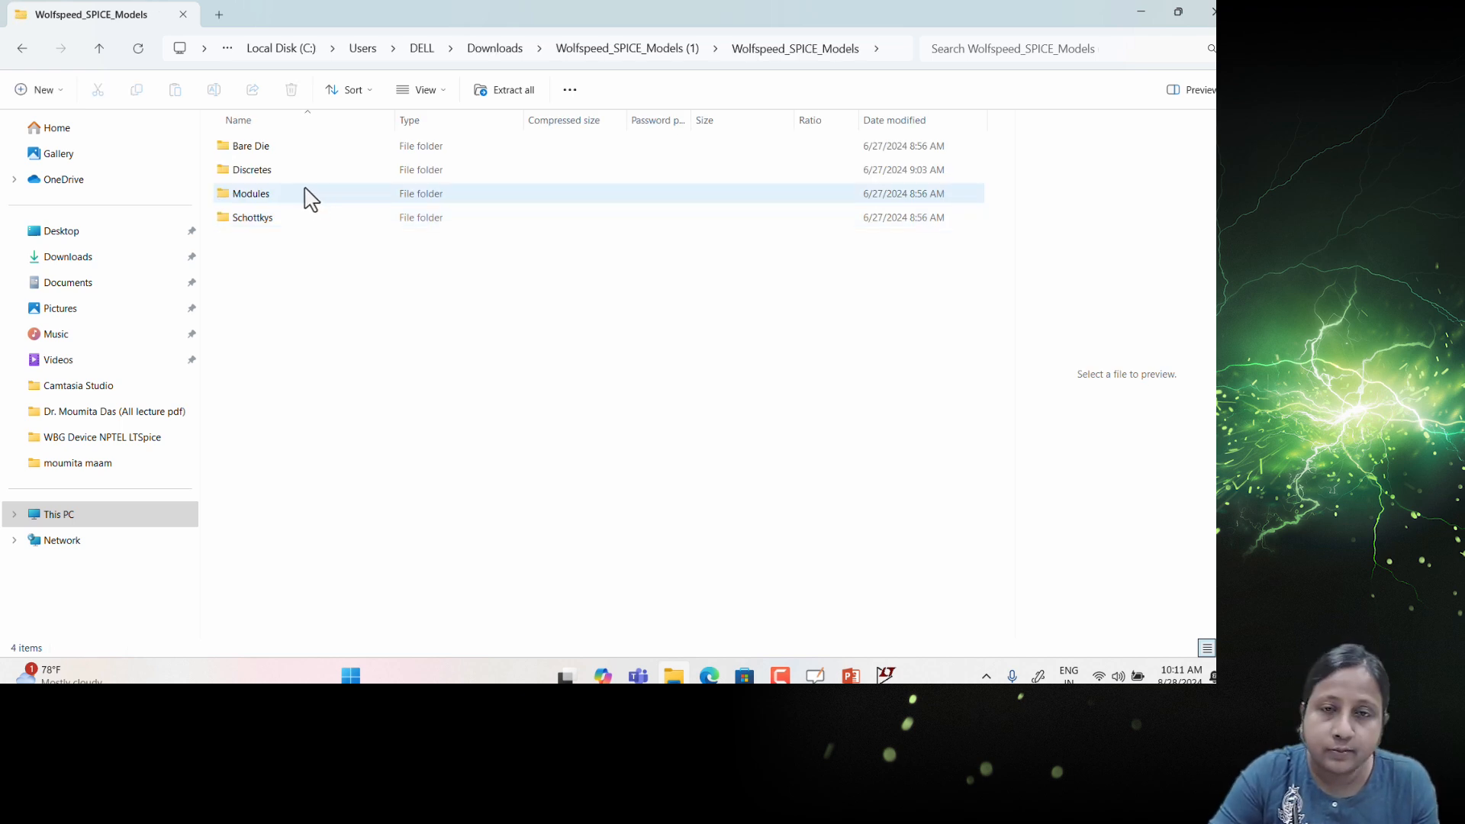
left_click(253, 217)
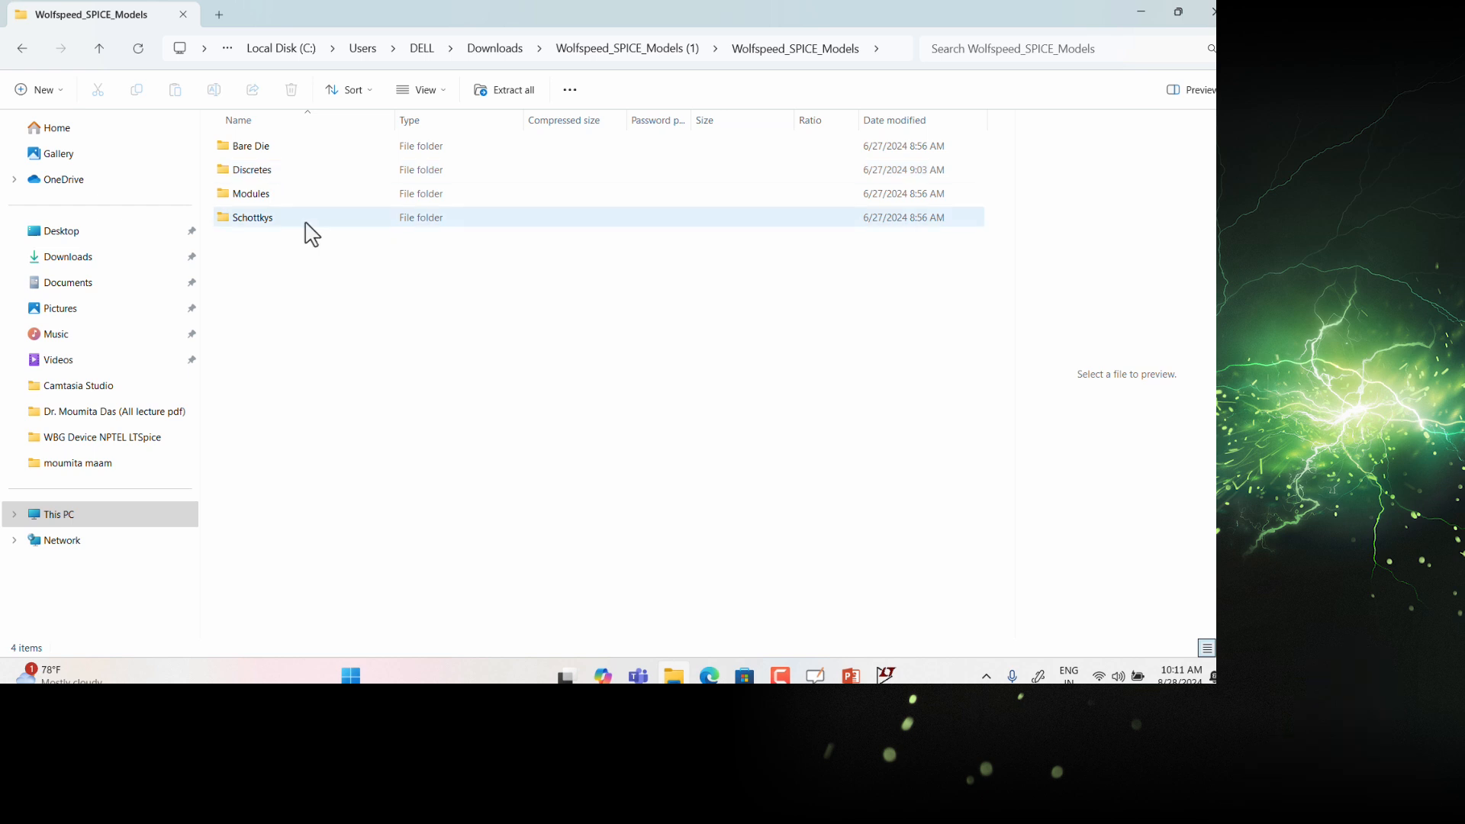